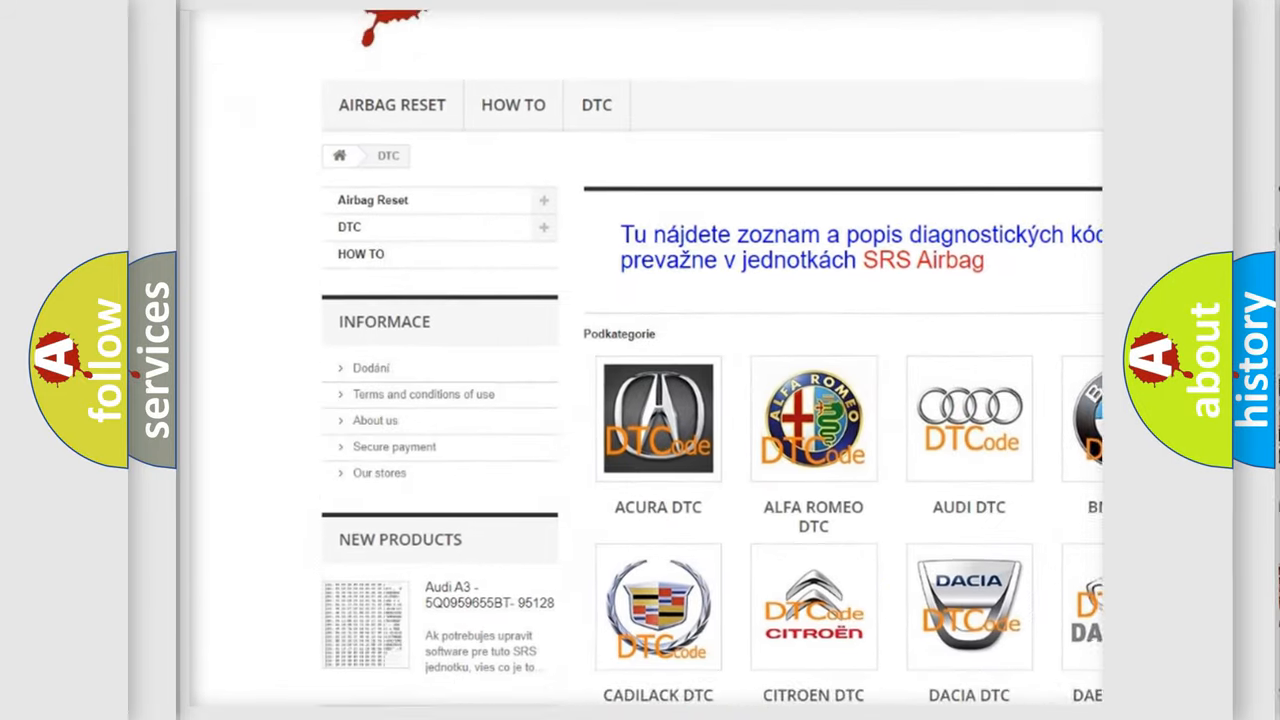
scroll("down", 3)
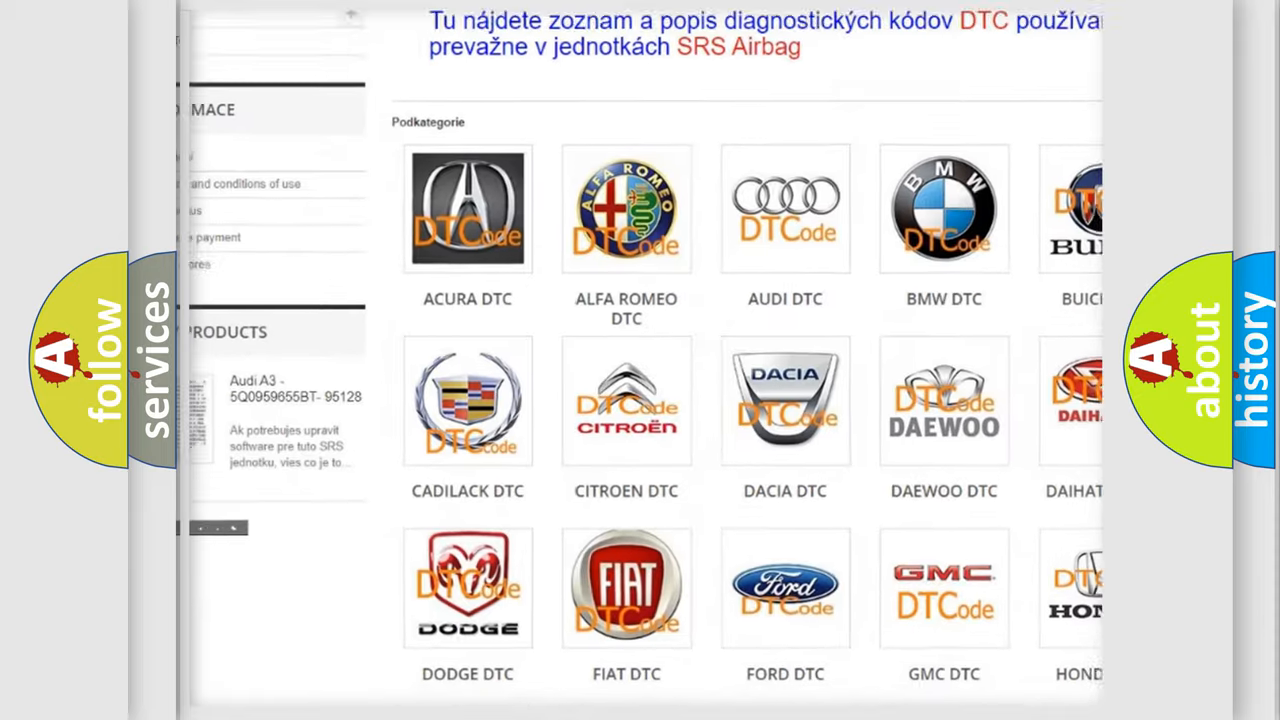
scroll("down", 3)
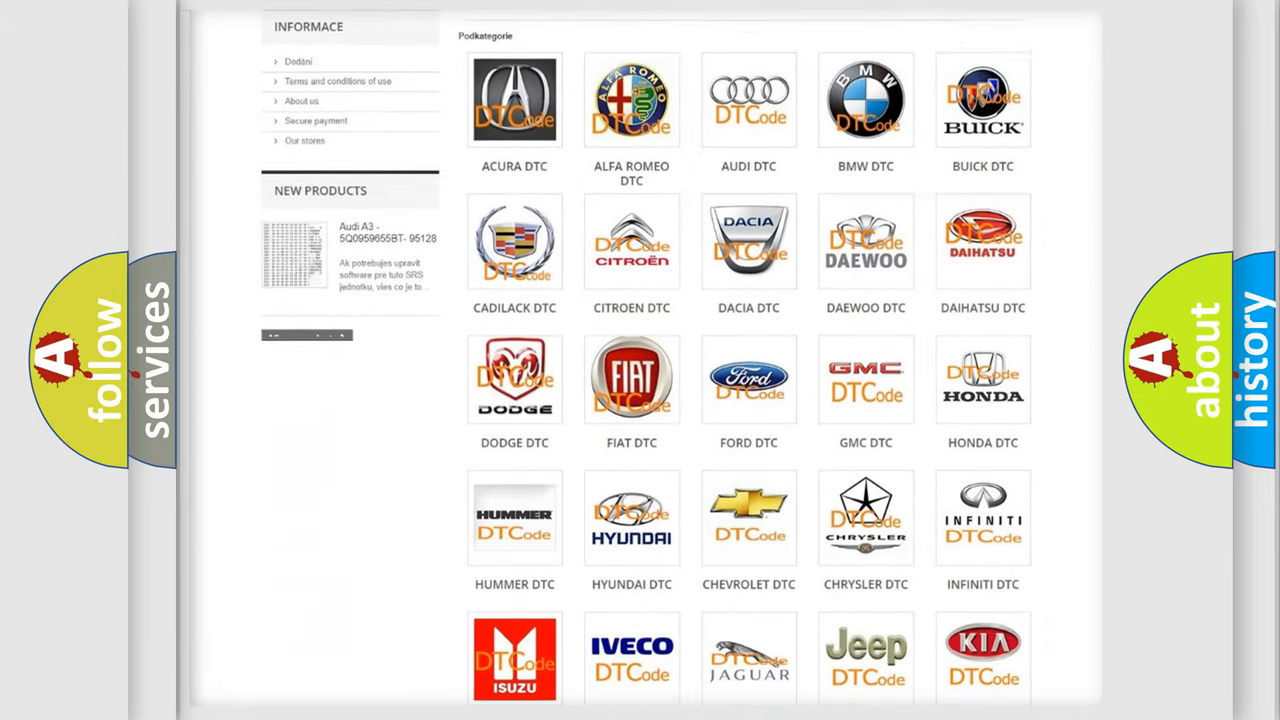
scroll("down", 3)
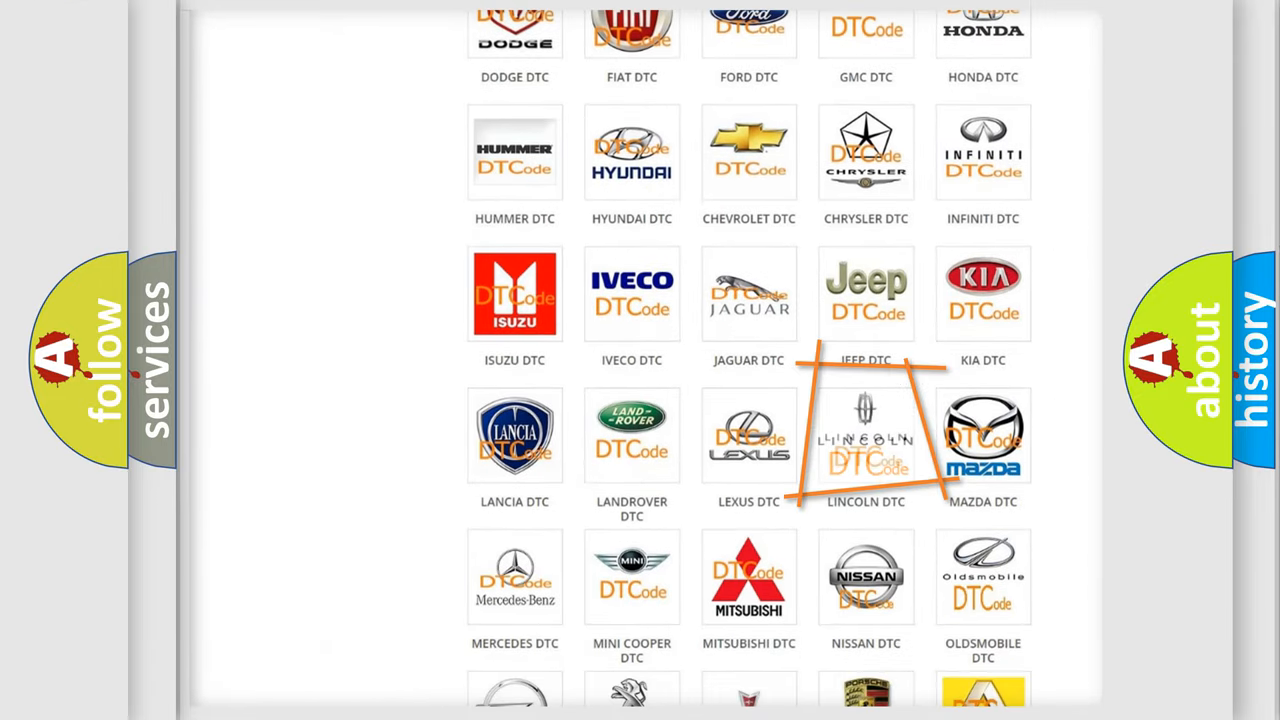